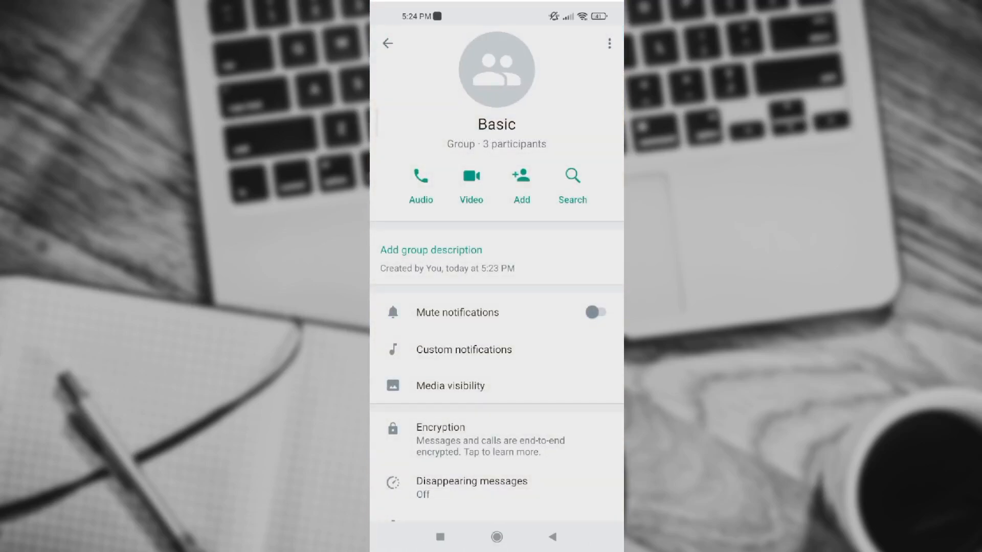
Back out of the Basic group info and chat to the WhatsApp Status tab
{"action": "left_click", "coordinate": [390, 43]}
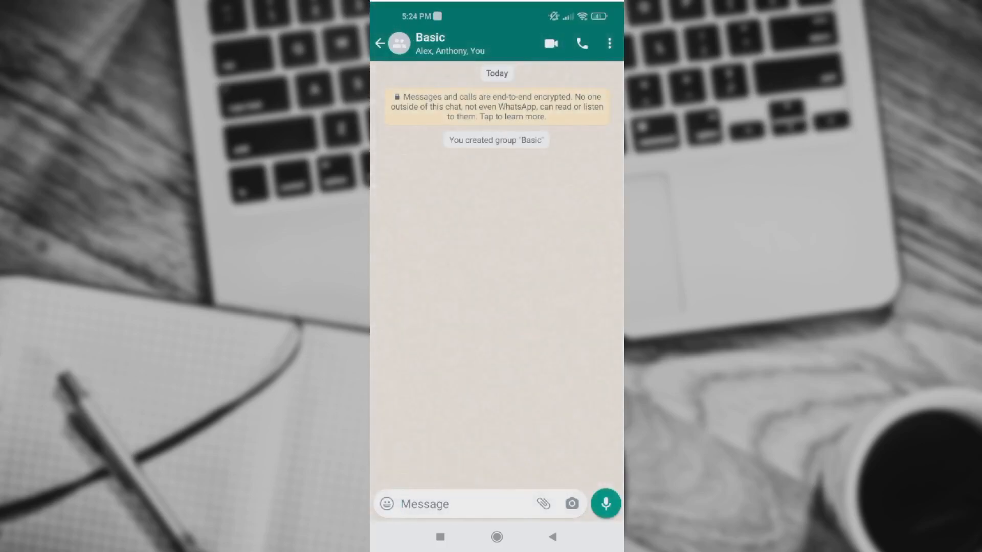
{"action": "left_click", "coordinate": [383, 41]}
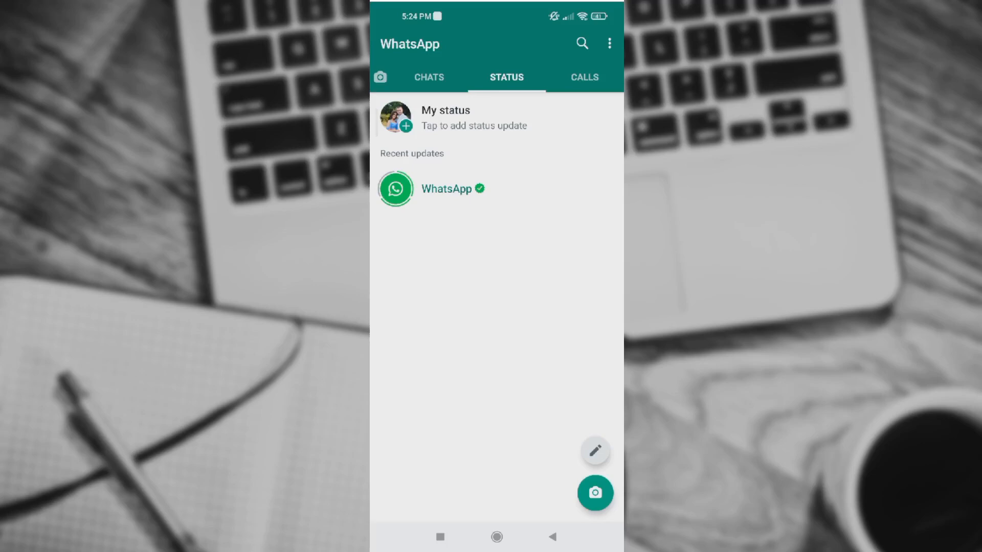
Return to the Chats list and open the Basic group conversation
{"action": "left_click", "coordinate": [428, 77]}
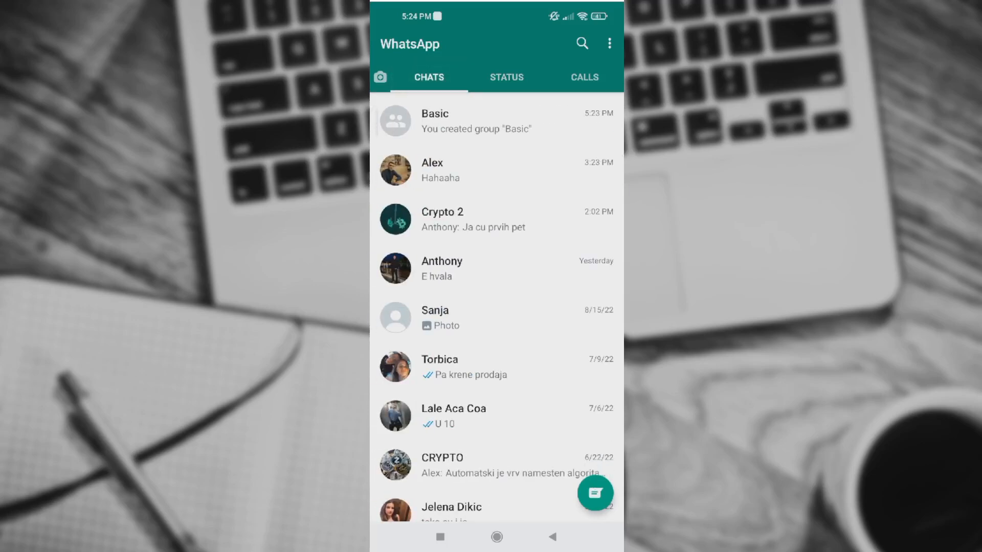
{"action": "left_click", "coordinate": [506, 77]}
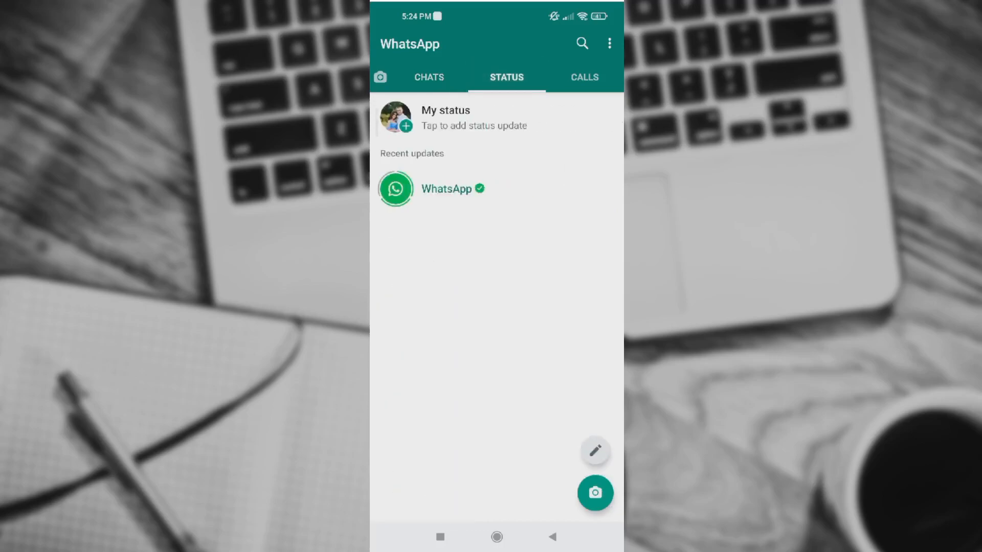
{"action": "left_click", "coordinate": [429, 77]}
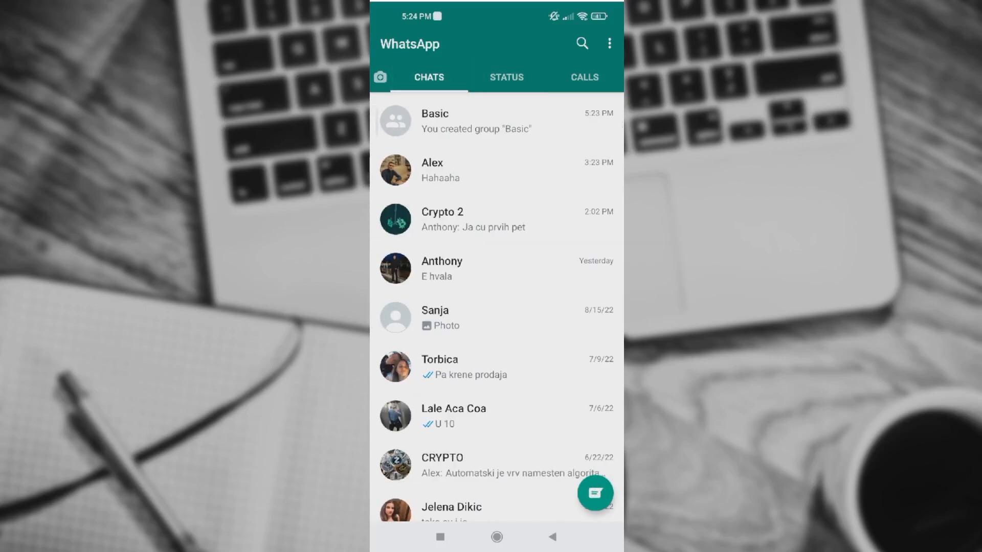
{"action": "left_click", "coordinate": [494, 122]}
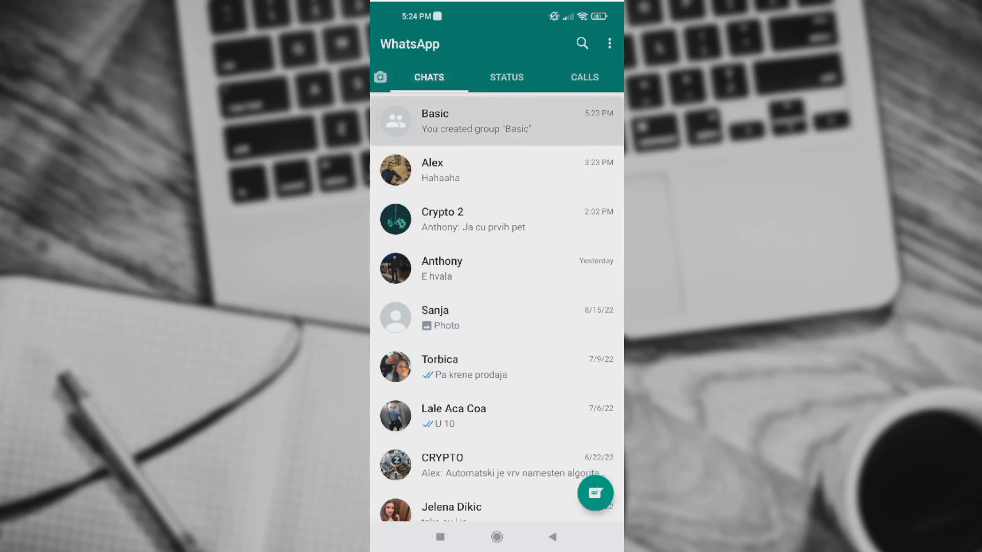
{"action": "left_click", "coordinate": [476, 121]}
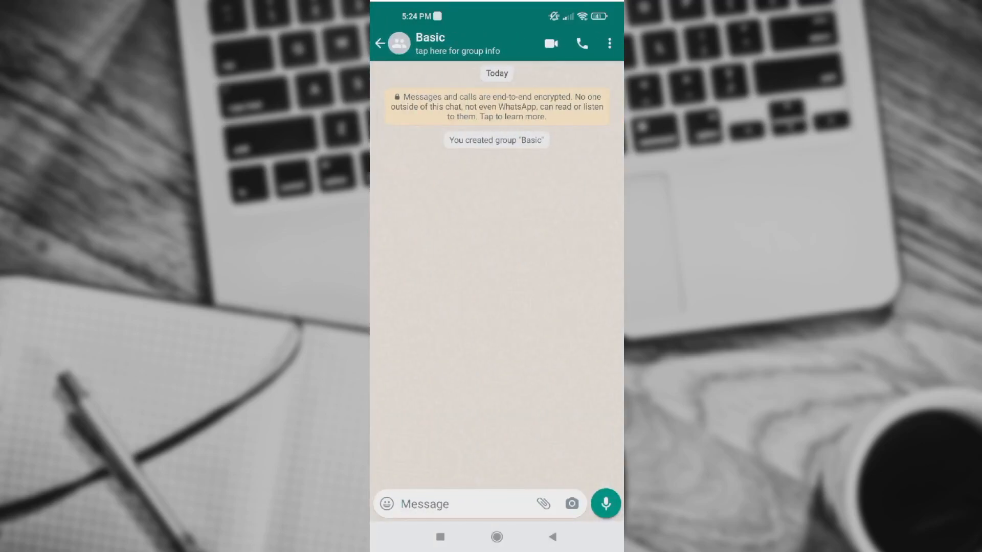
Open Basic group info, scroll to participants, and open Alex's member options
{"action": "left_click", "coordinate": [446, 44]}
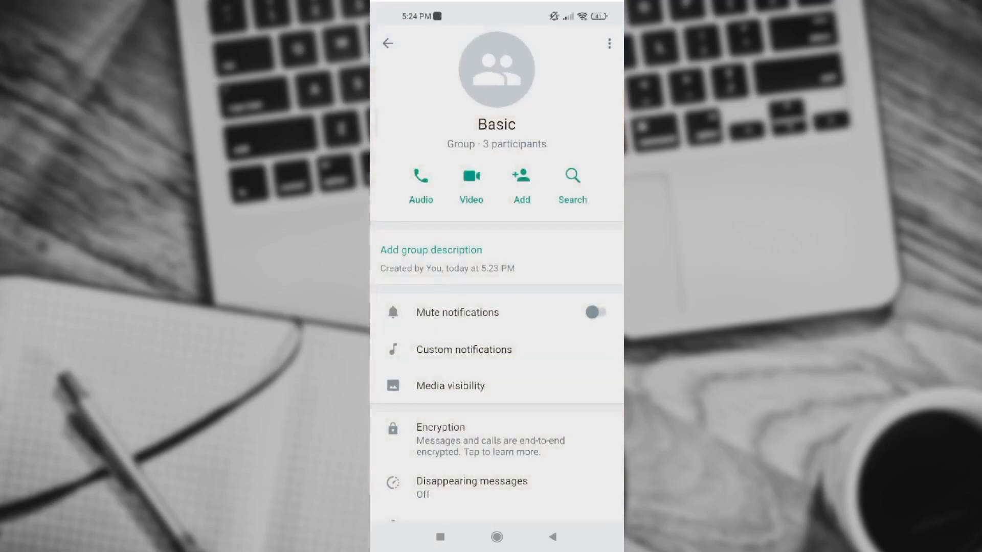
{"action": "scroll", "scroll_direction": "down", "scroll_amount": 3}
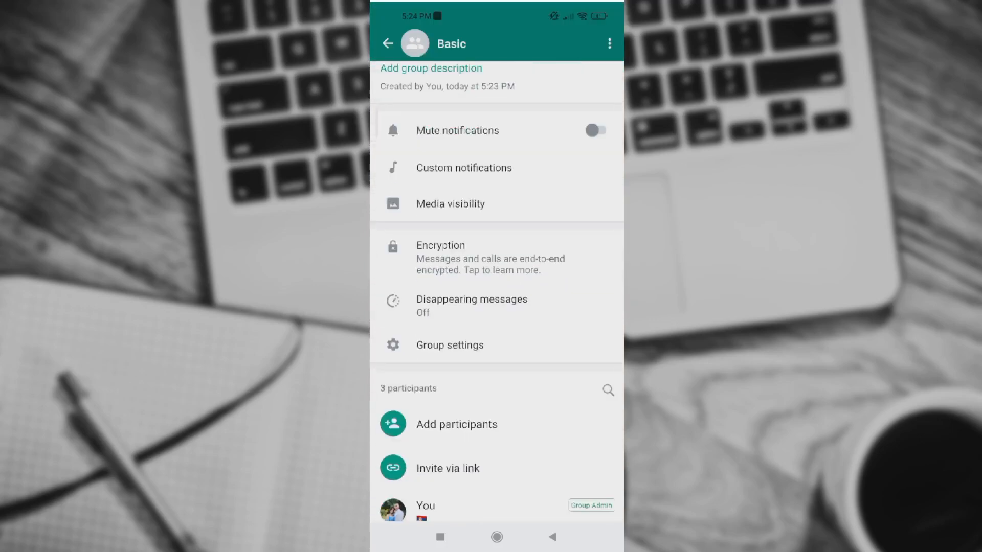
{"action": "scroll", "scroll_direction": "down", "scroll_amount": 3}
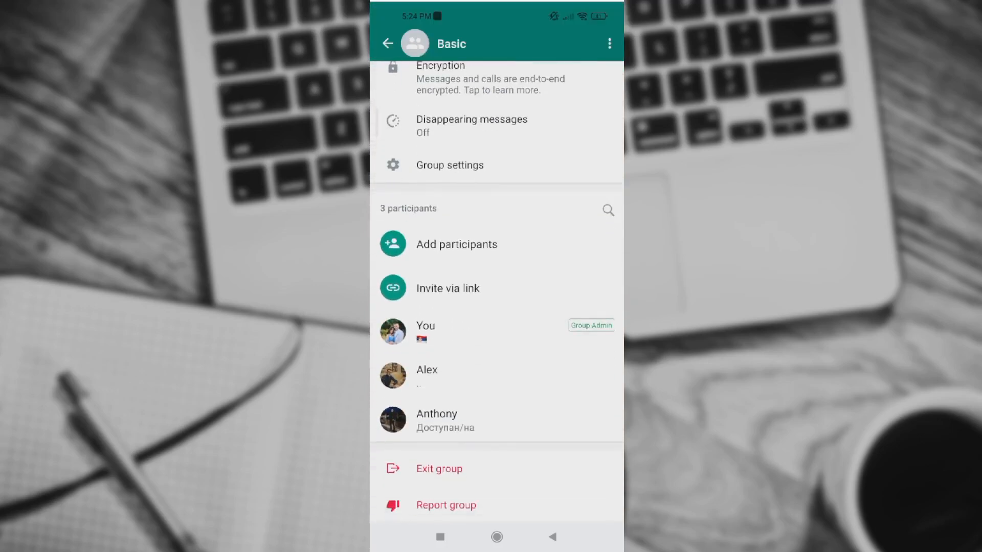
{"action": "left_click", "coordinate": [427, 375]}
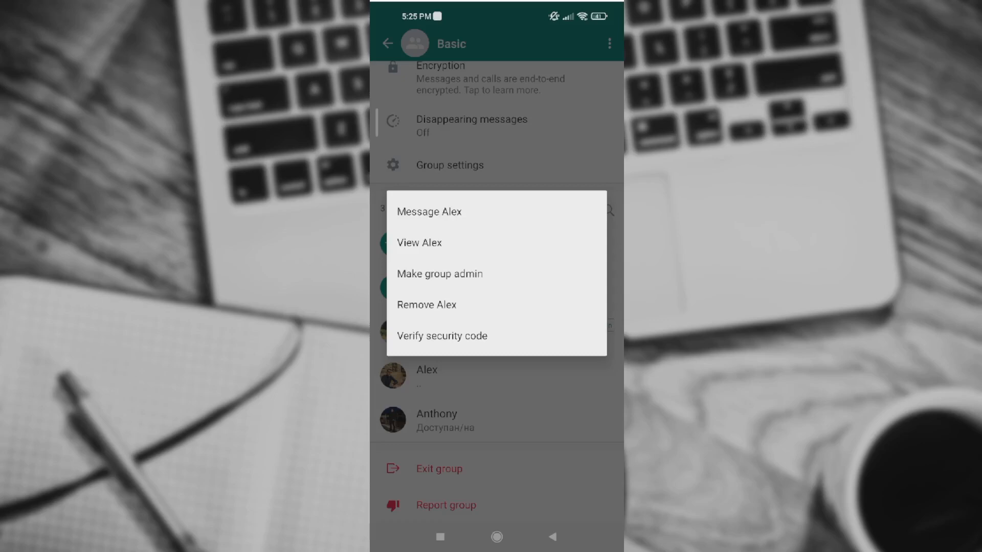
Remove Alex from Basic, confirm with OK, and return to the group chat
{"action": "left_click", "coordinate": [427, 305]}
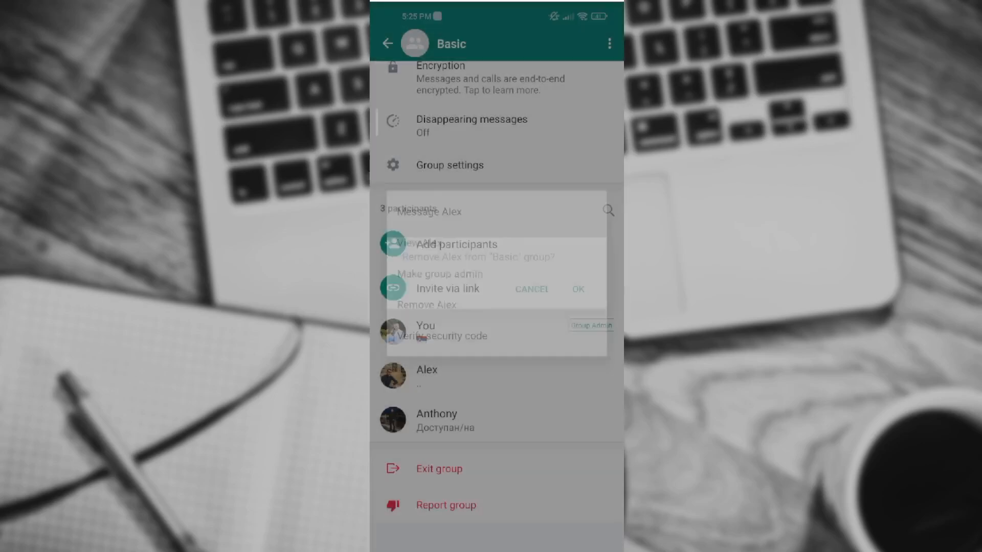
{"action": "left_click", "coordinate": [426, 305]}
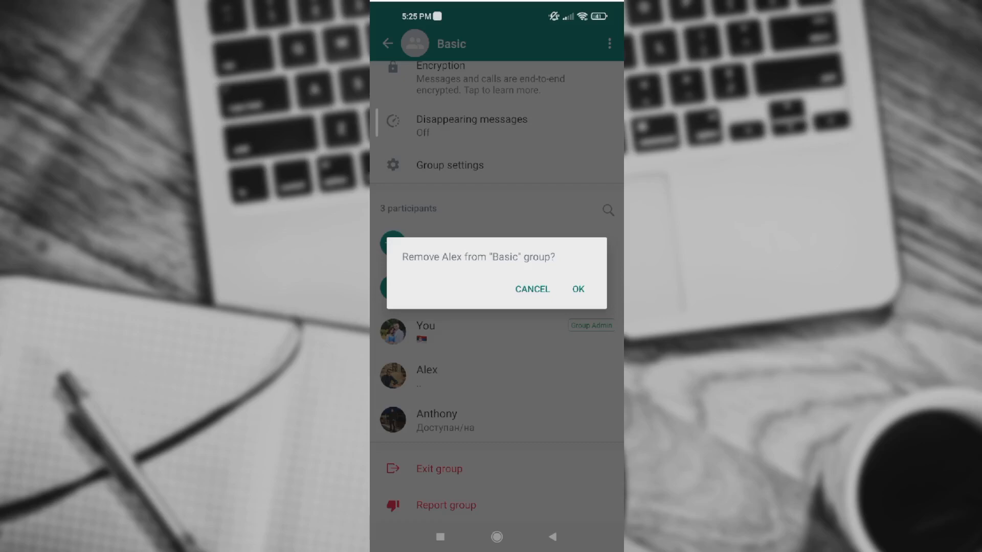
{"action": "left_click", "coordinate": [579, 289]}
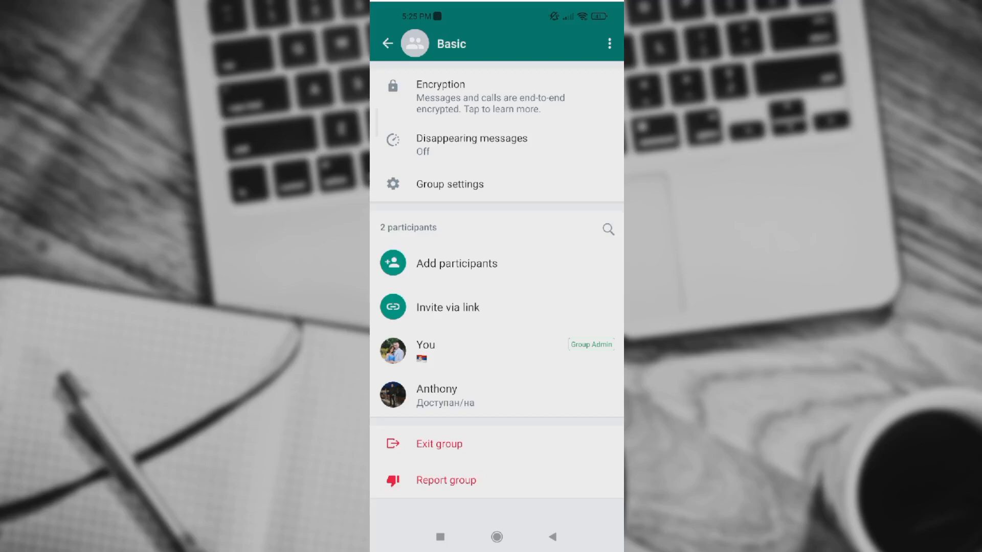
{"action": "left_click", "coordinate": [392, 42]}
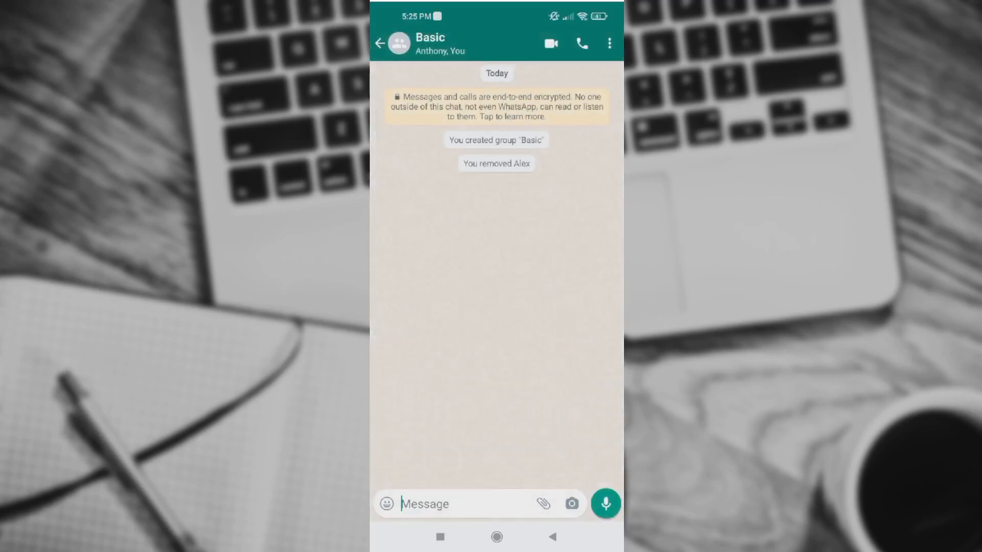